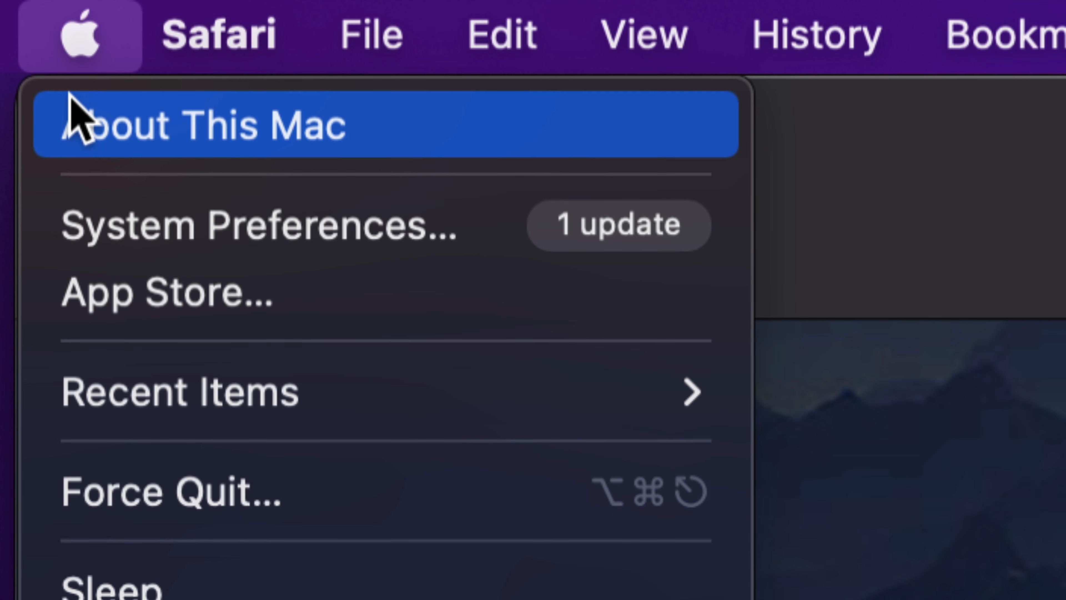
{"action": "mouse_move", "coordinate": [163, 291]}
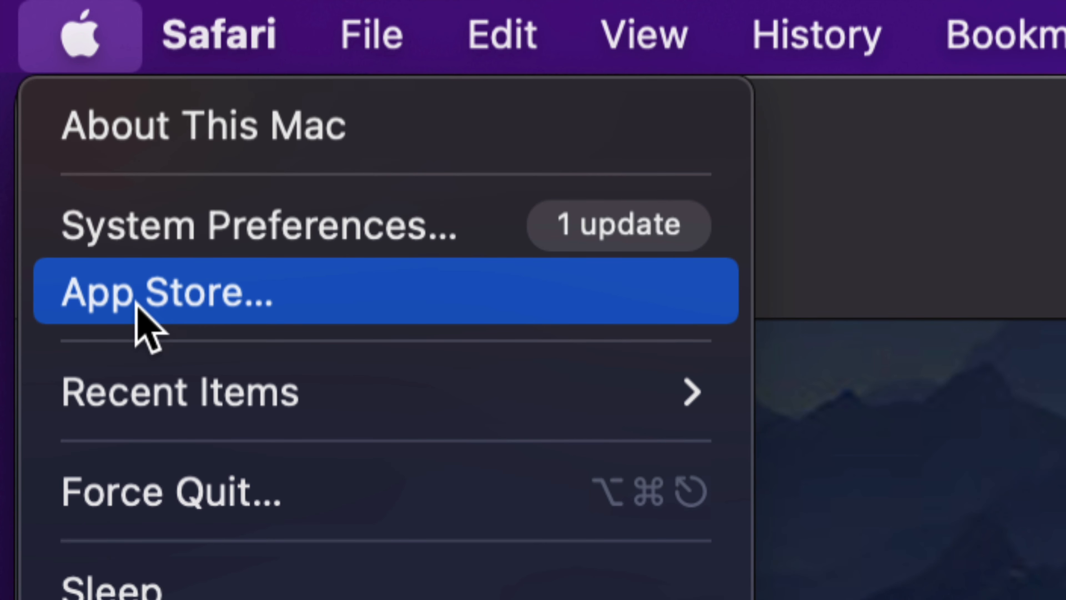
{"action": "mouse_move", "coordinate": [231, 340]}
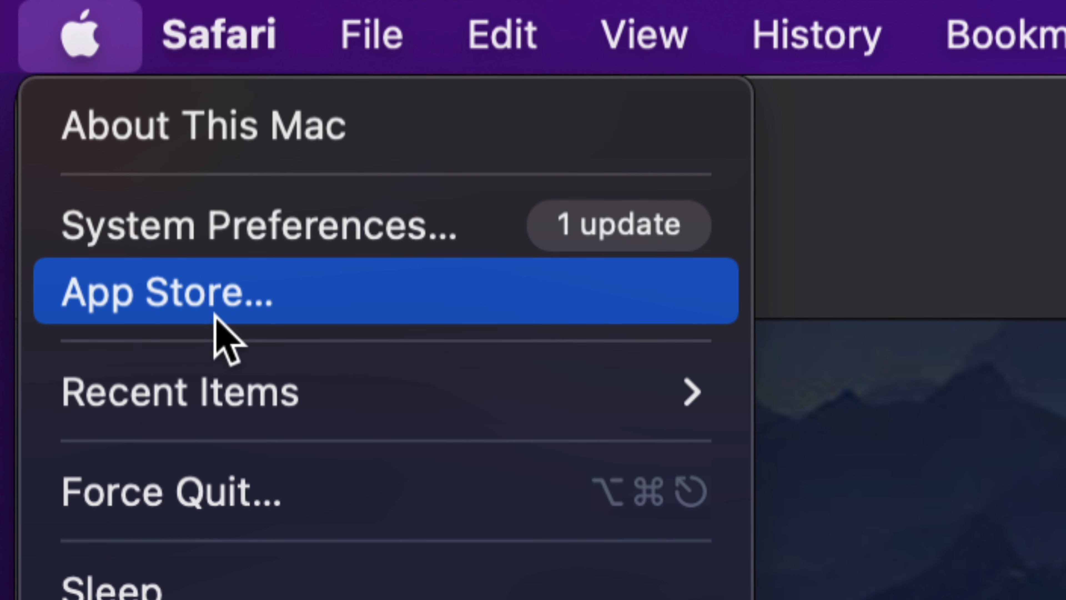
{"action": "mouse_move", "coordinate": [367, 320]}
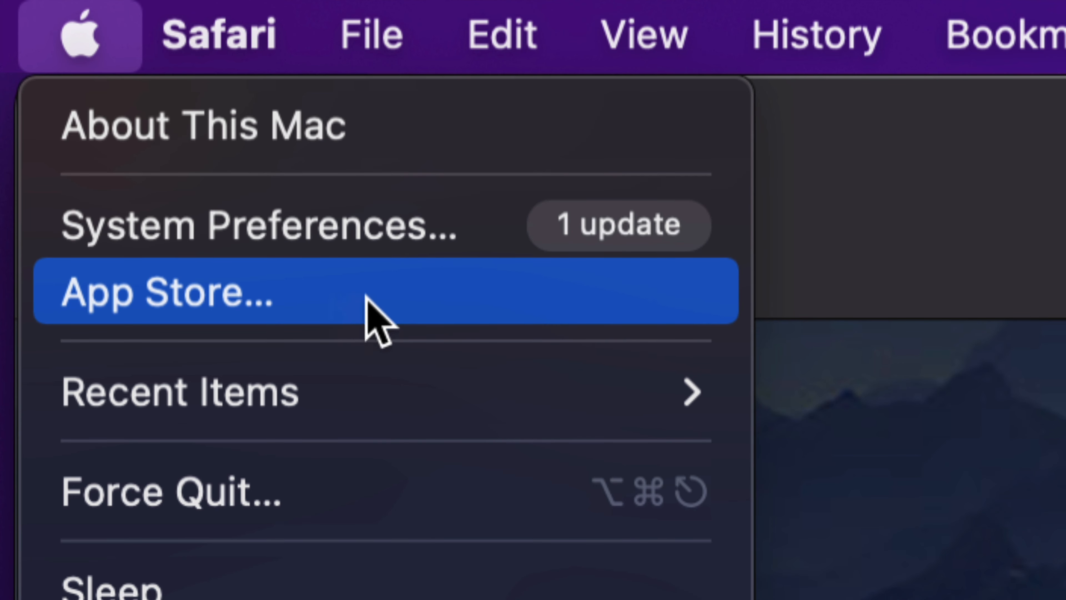
{"action": "mouse_move", "coordinate": [300, 224]}
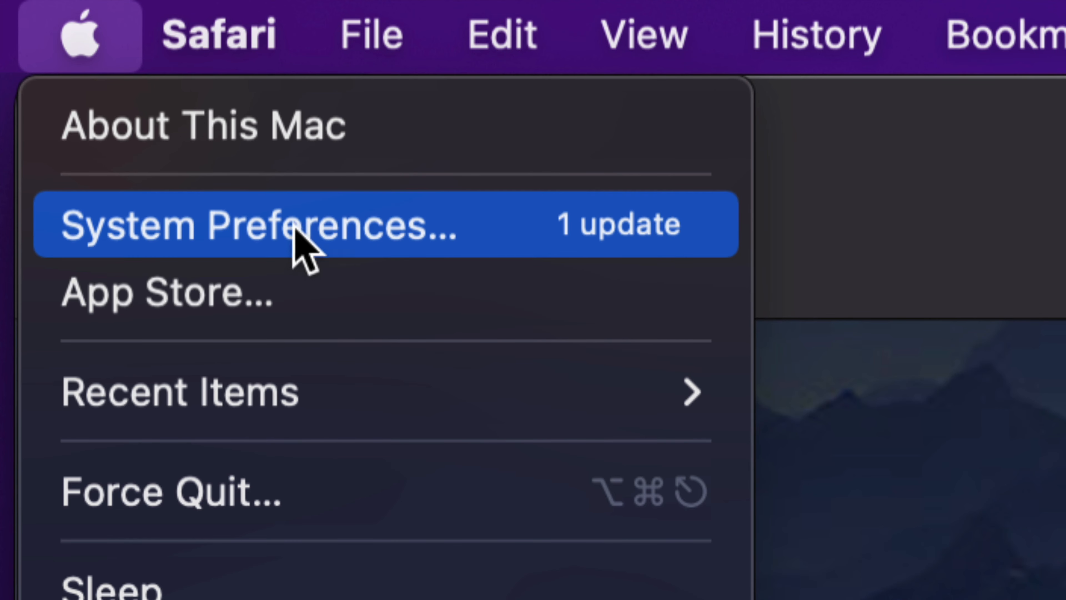
{"action": "mouse_move", "coordinate": [408, 245]}
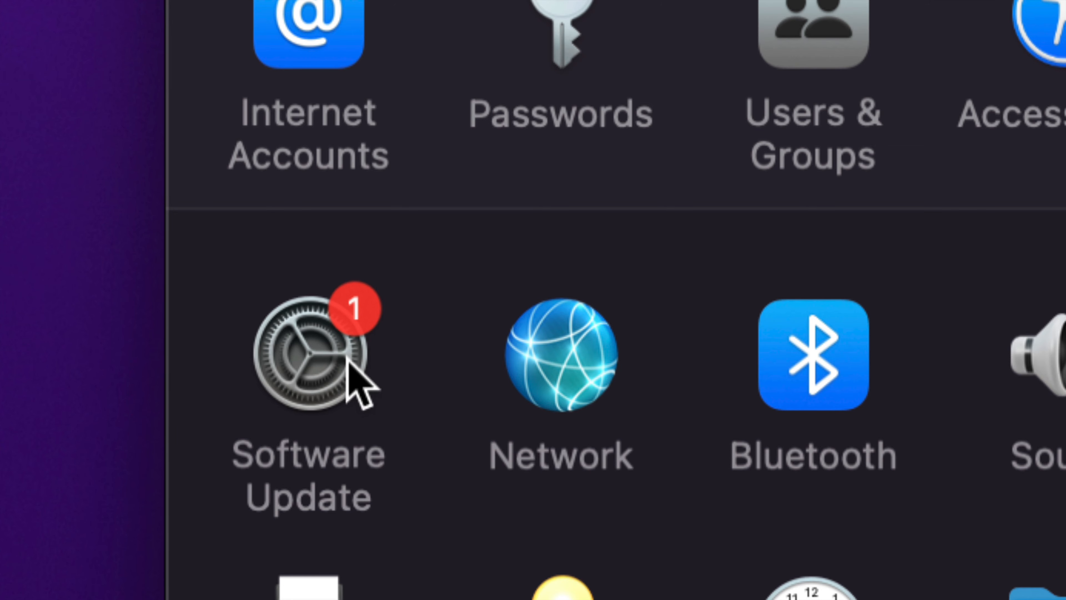
Open the Software Update pane showing macOS Monterey 12.5 available
{"action": "left_click", "coordinate": [307, 354]}
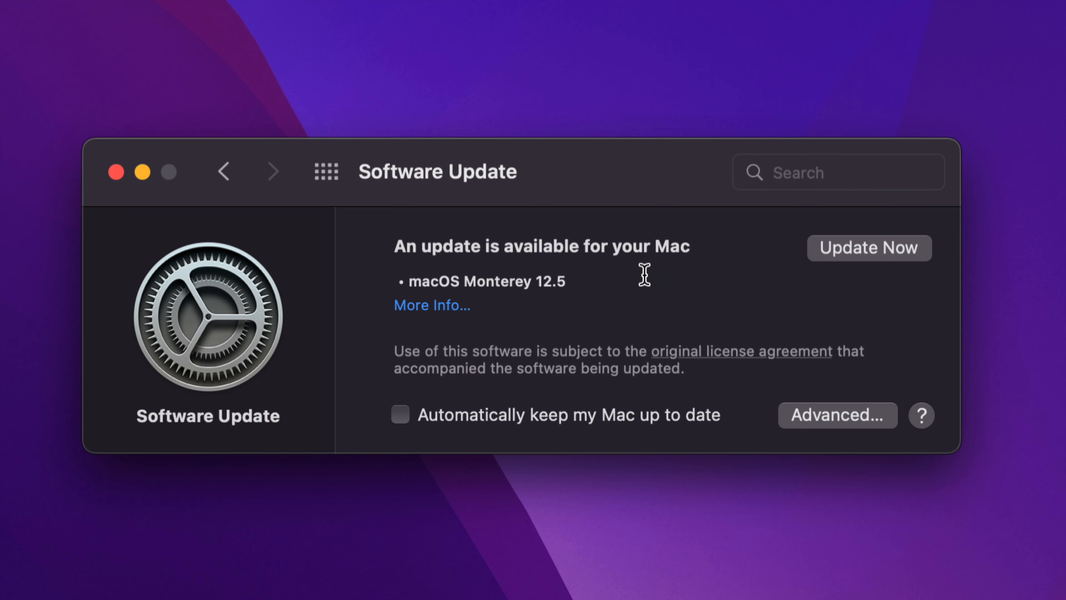
{"action": "mouse_move", "coordinate": [647, 283]}
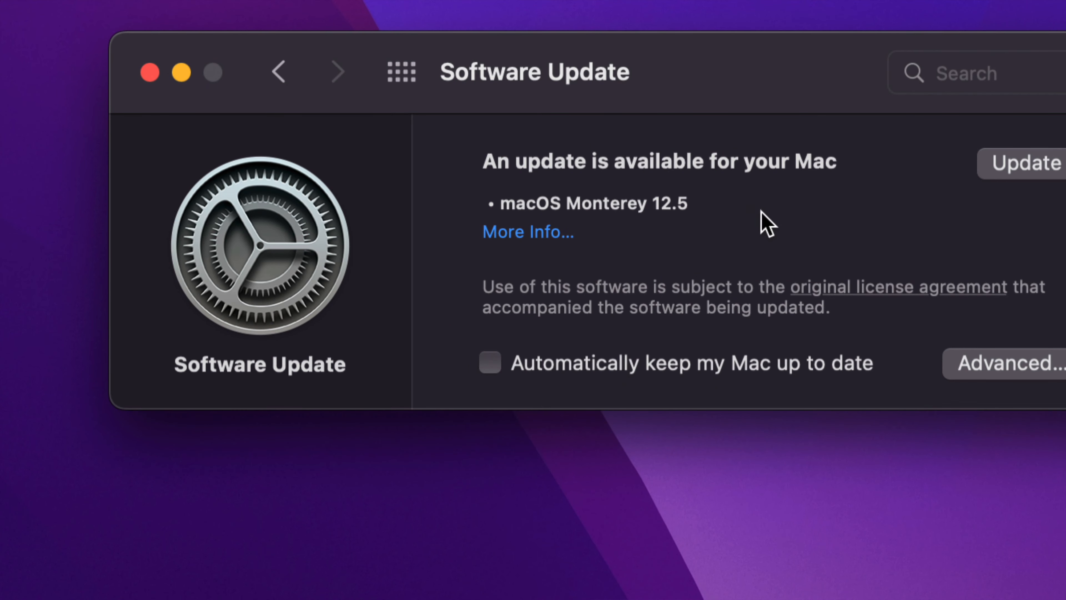
{"action": "left_click", "coordinate": [1009, 363]}
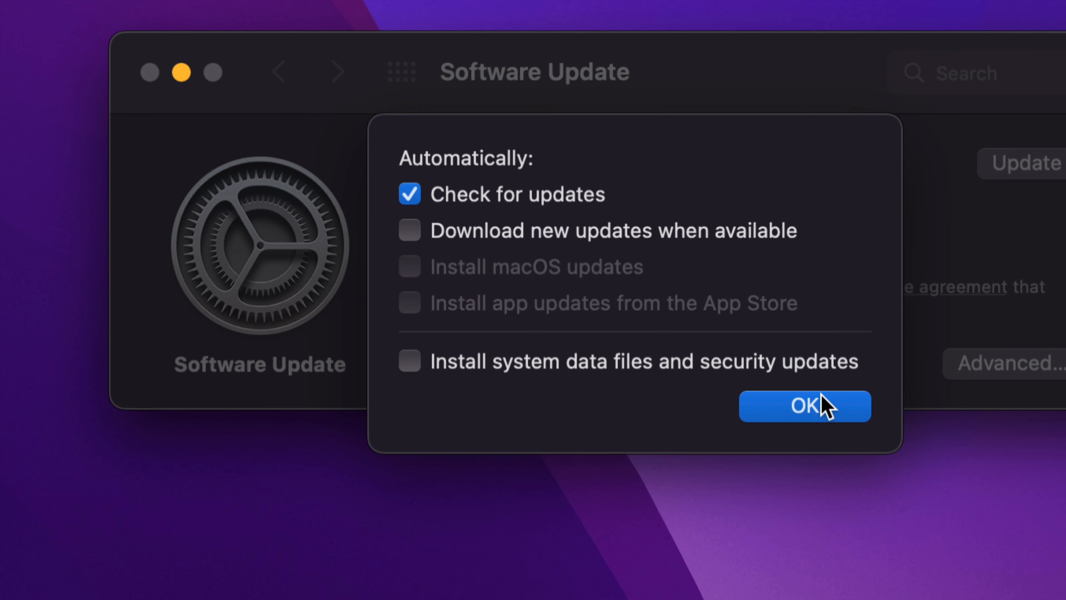
{"action": "left_click", "coordinate": [805, 406]}
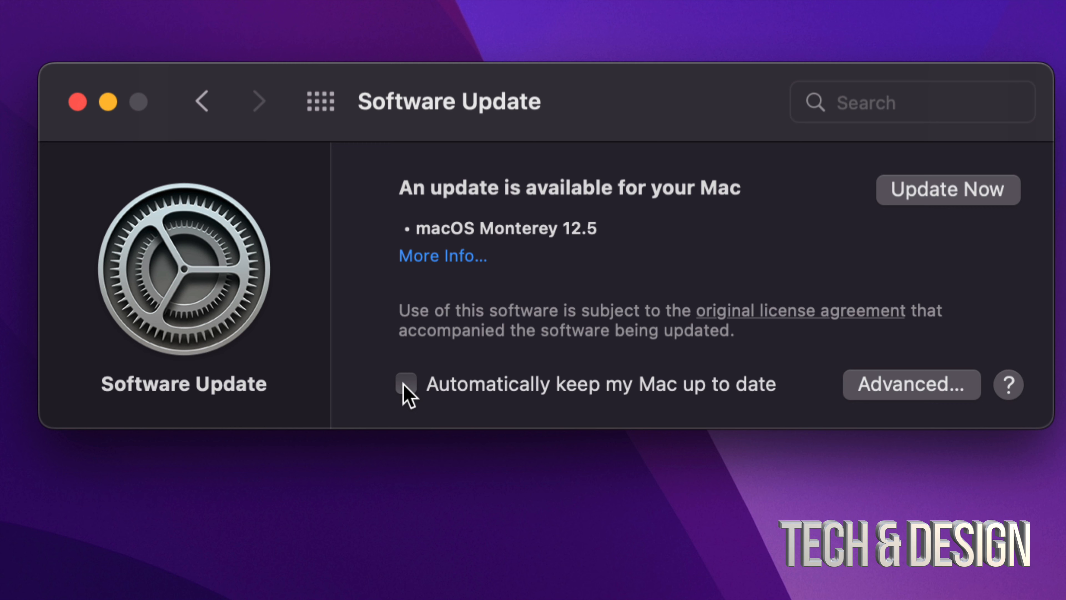
{"action": "mouse_move", "coordinate": [814, 397]}
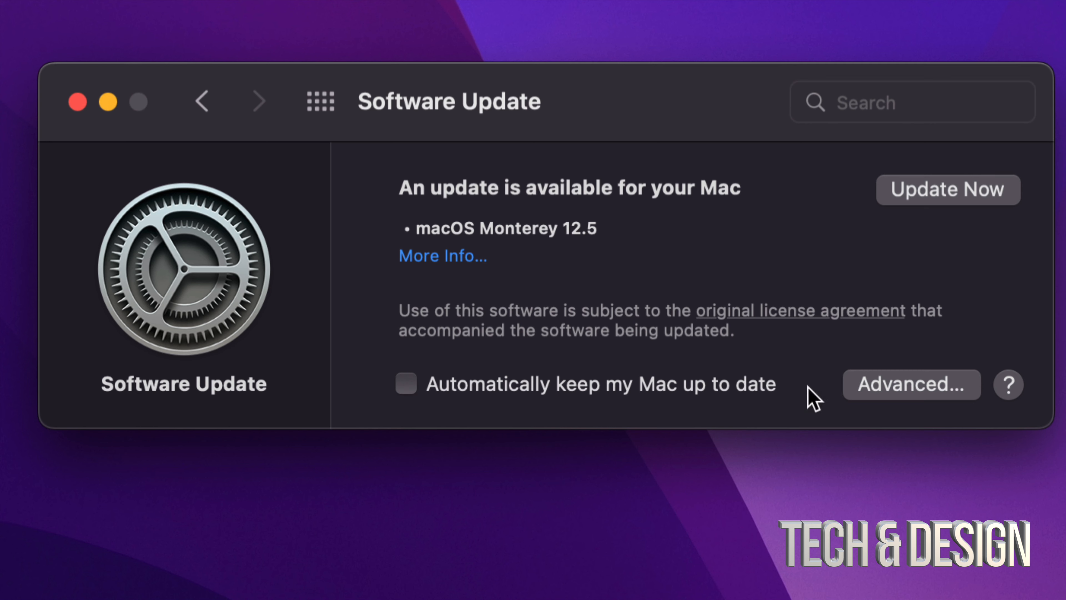
{"action": "mouse_move", "coordinate": [884, 399]}
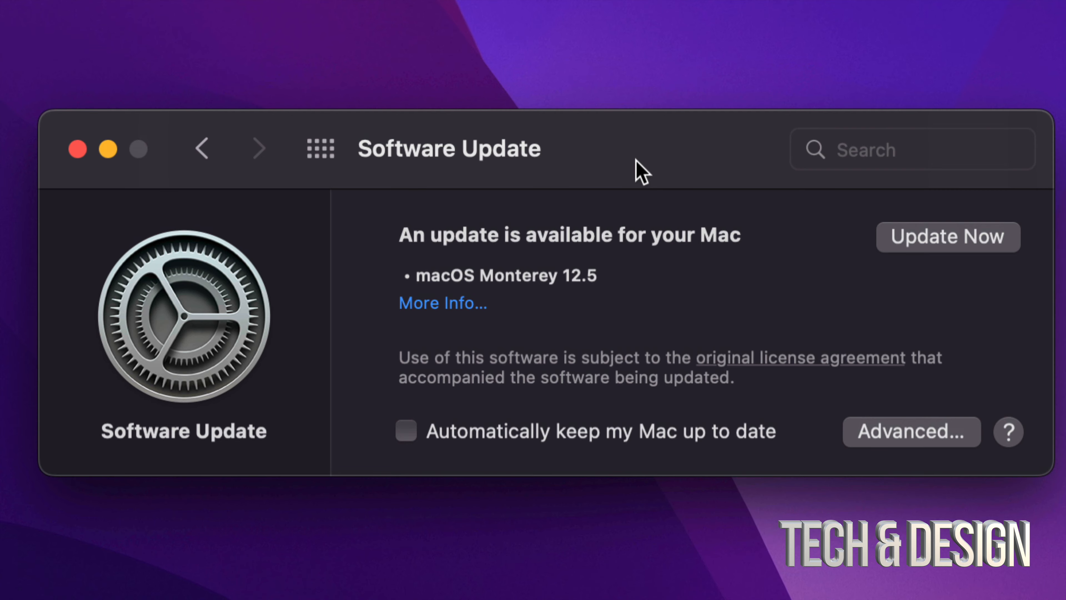
{"action": "mouse_move", "coordinate": [706, 204]}
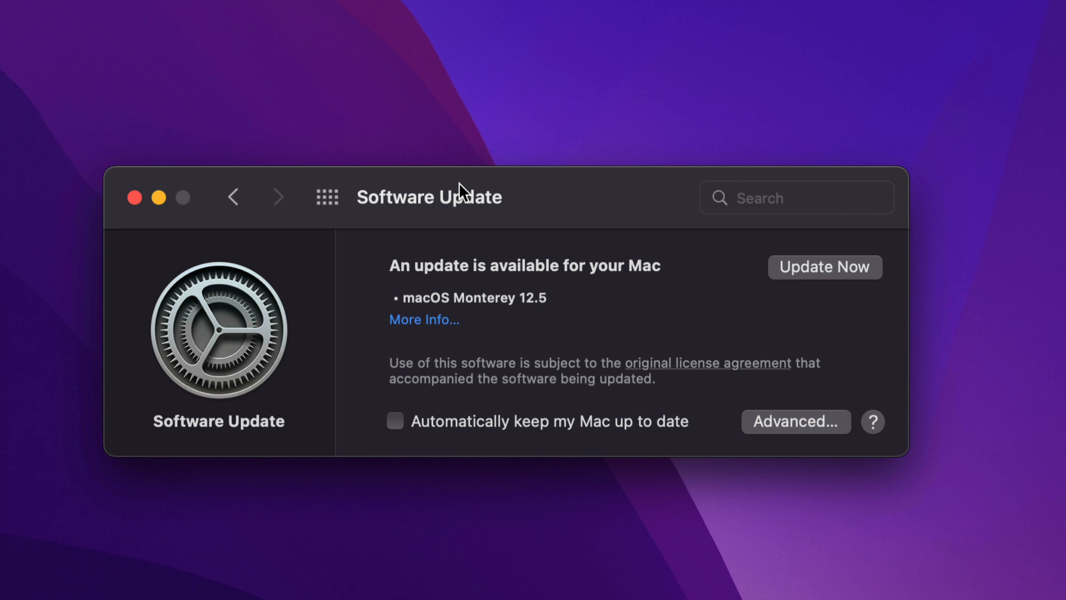
{"action": "mouse_move", "coordinate": [759, 238]}
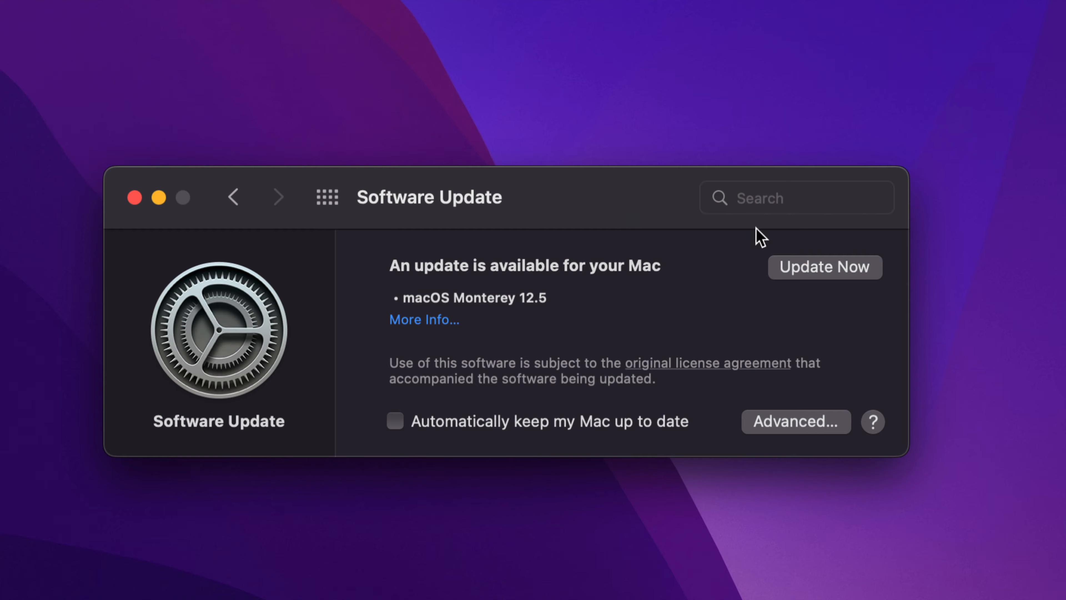
Start the macOS Monterey 12.5 download with Update Now
{"action": "left_click", "coordinate": [824, 267]}
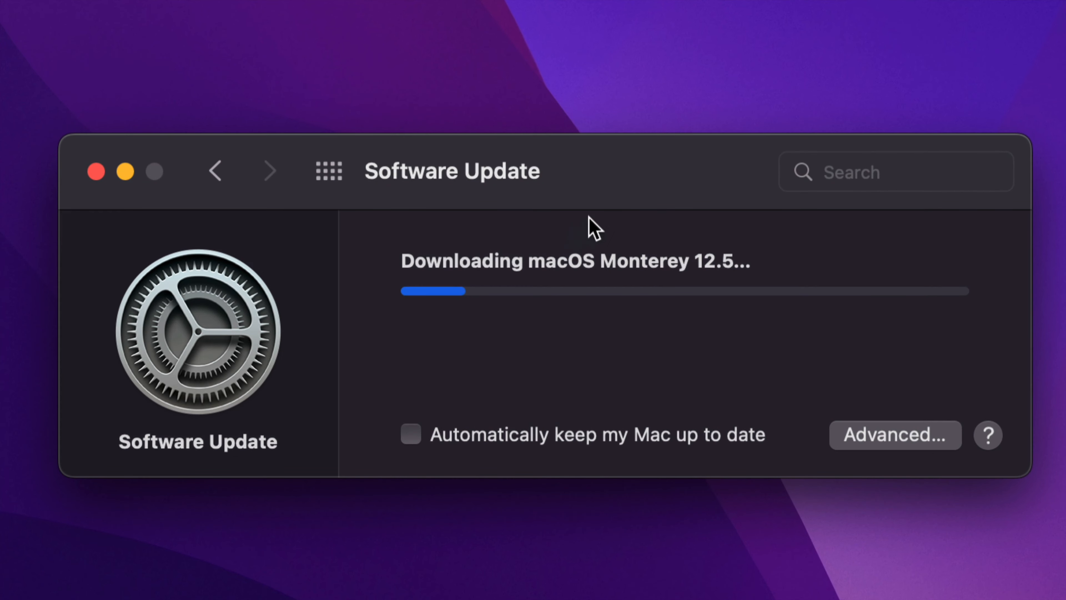
{"action": "mouse_move", "coordinate": [706, 215]}
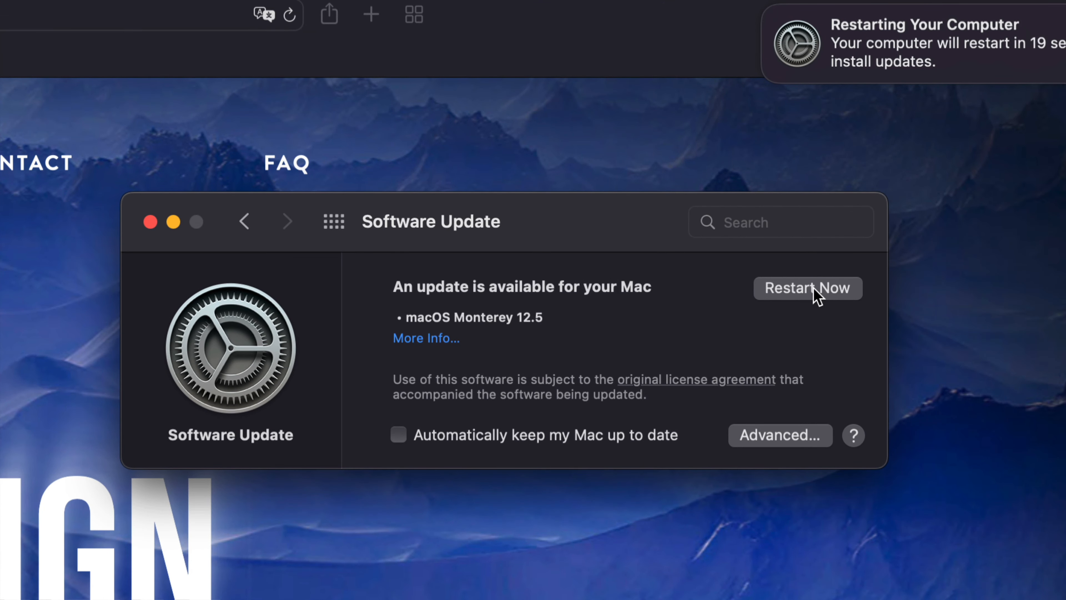
{"action": "mouse_move", "coordinate": [809, 306]}
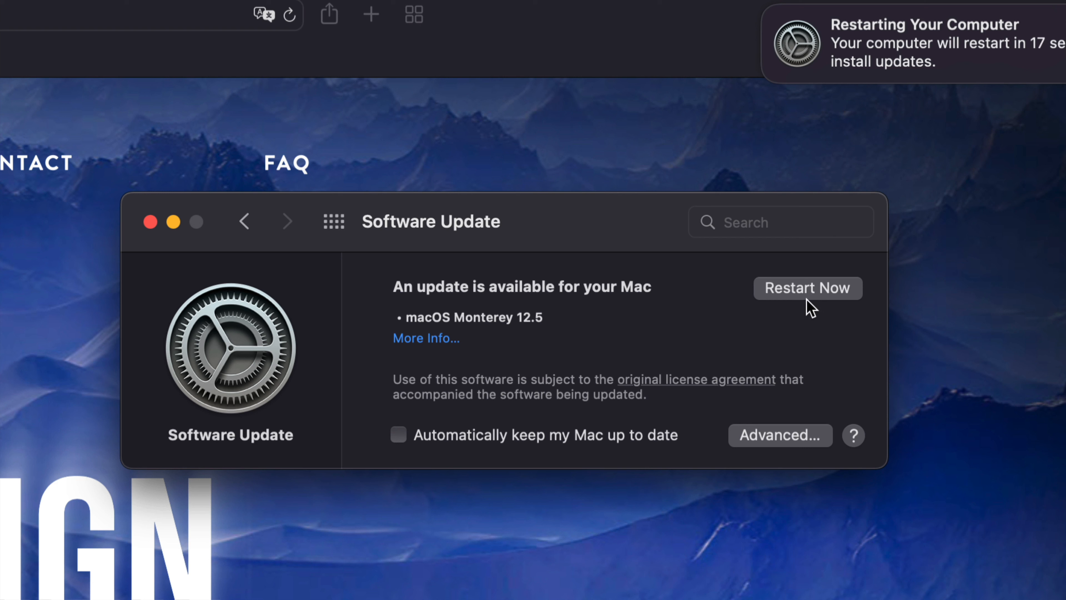